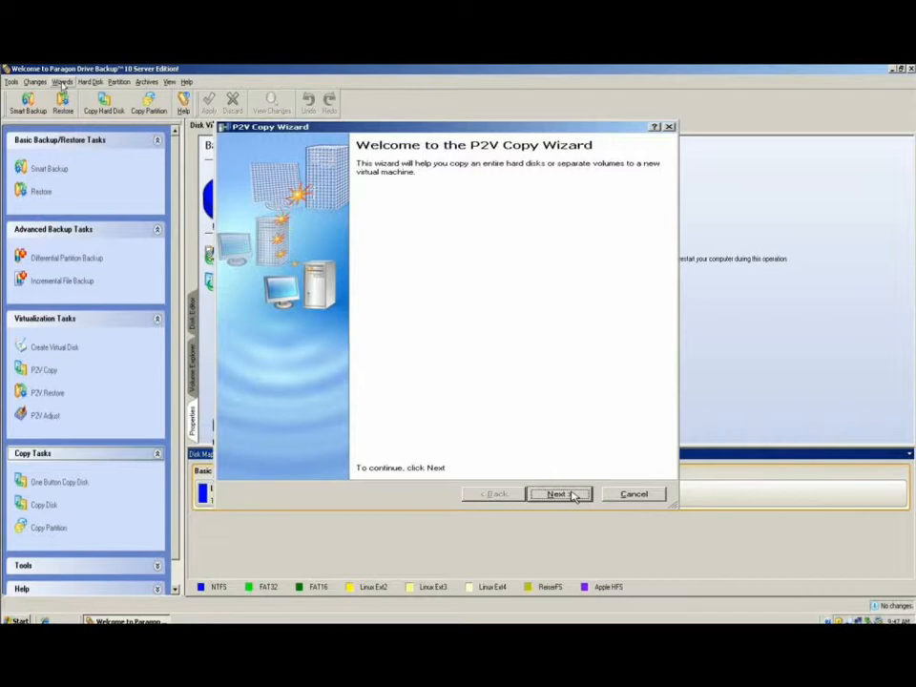
Run P2V Copy on the whole local disk for a Windows_2003 VMware Workstation 7.0 machine
left_click(558, 493)
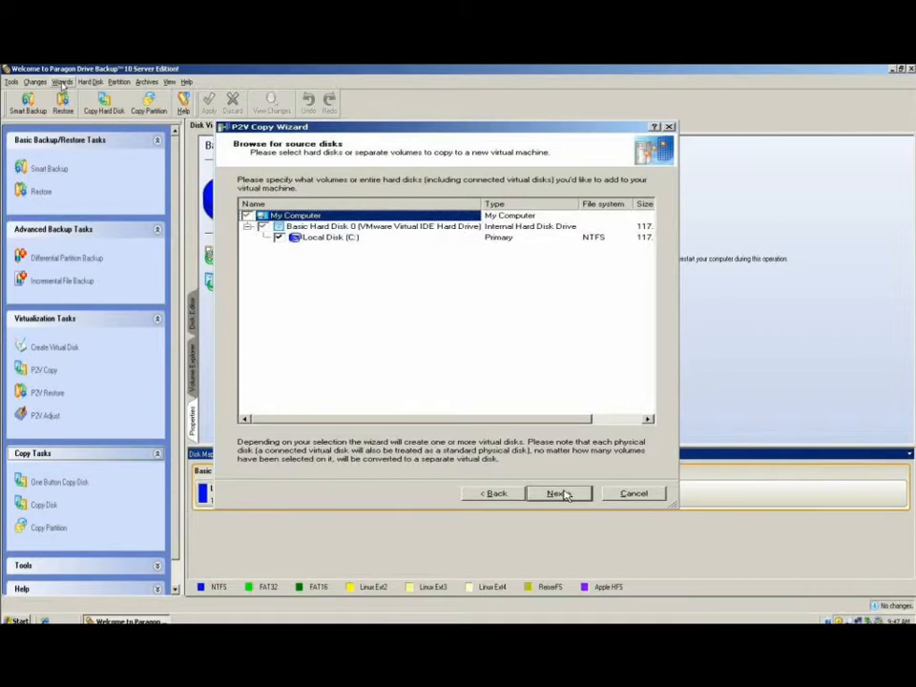
left_click(558, 494)
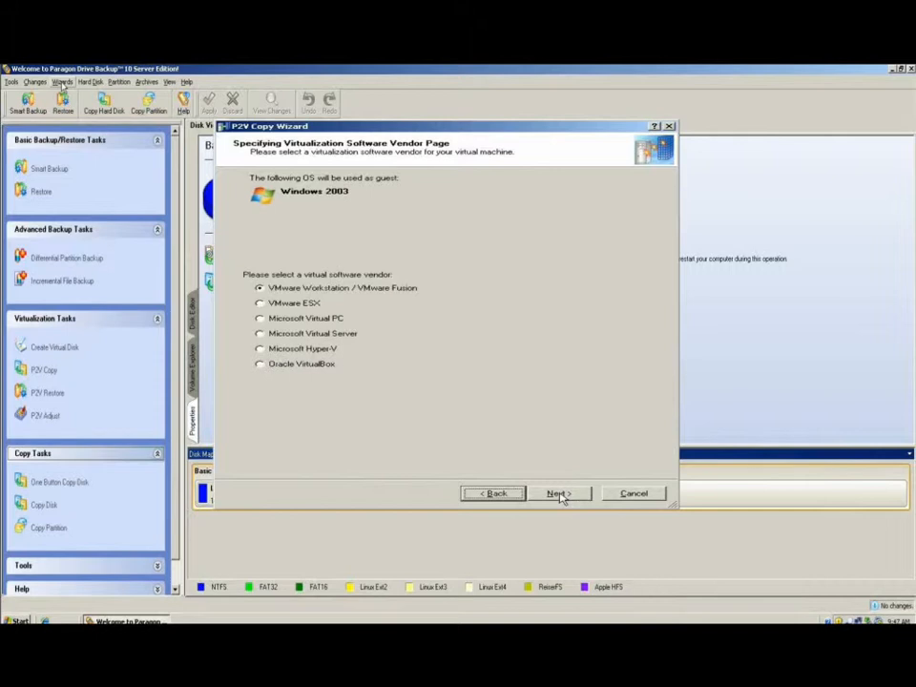
left_click(559, 494)
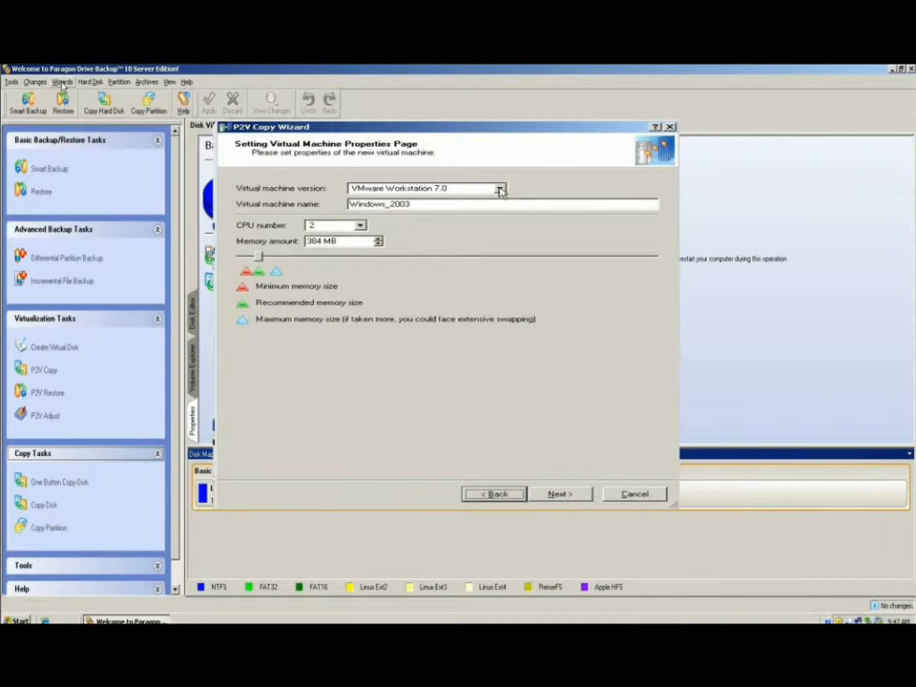
left_click(499, 187)
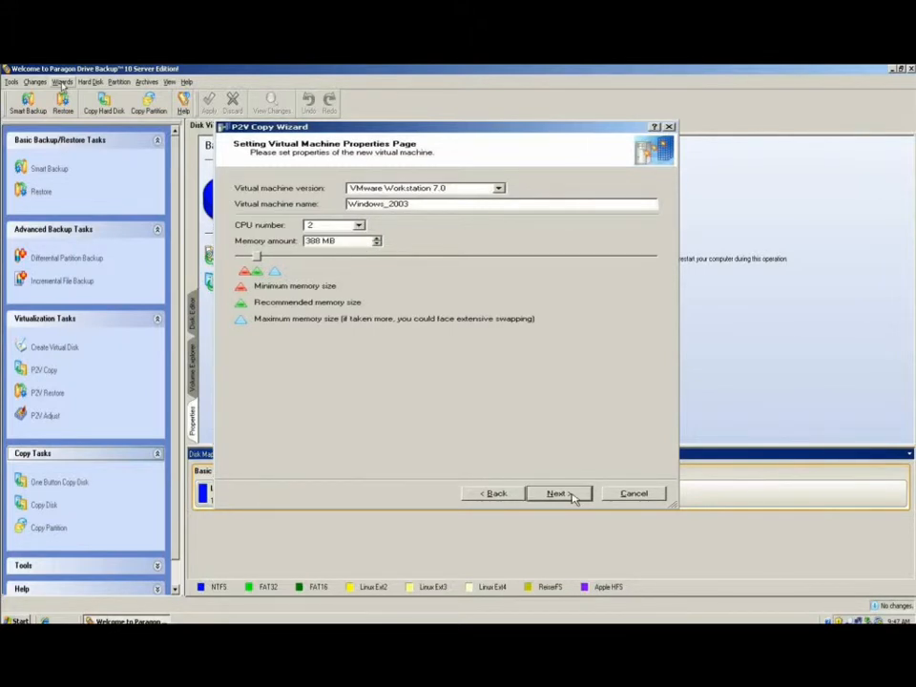
left_click(557, 493)
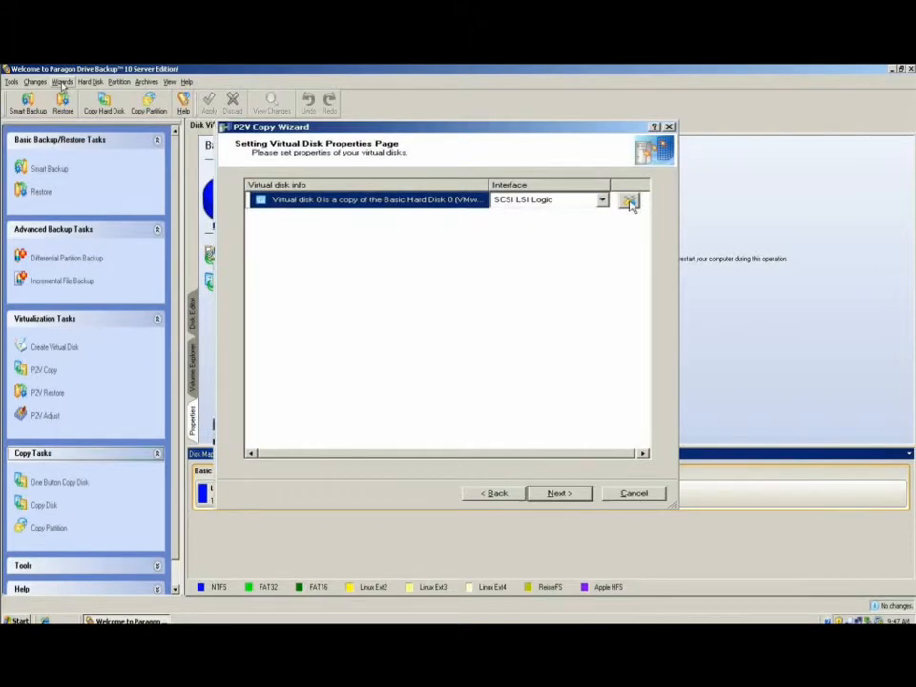
Resize the virtual disk's Local Disk proportionally to 147.5 GB and close the wizard
left_click(629, 199)
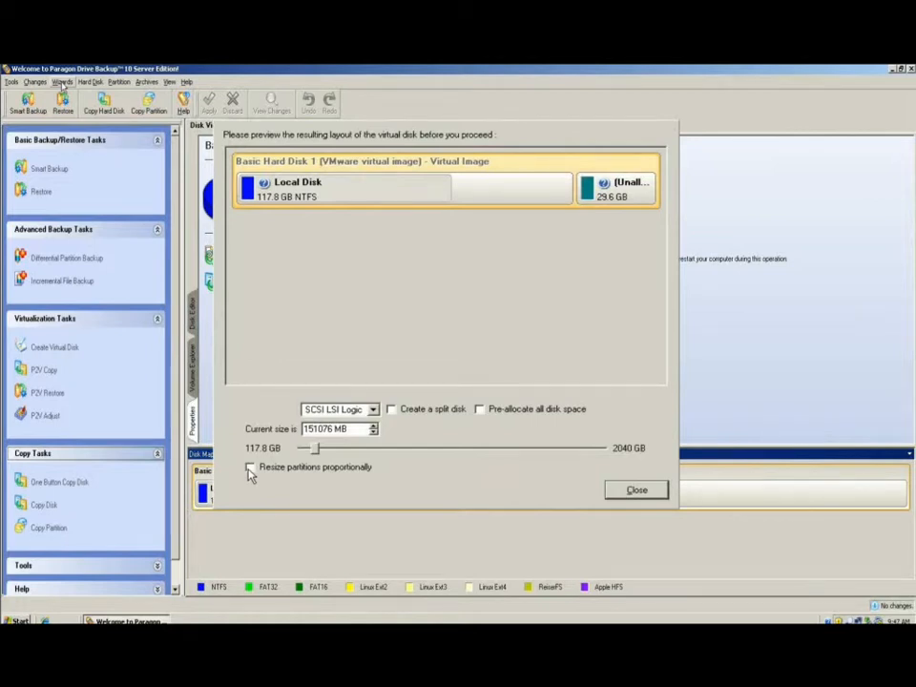
left_click(251, 466)
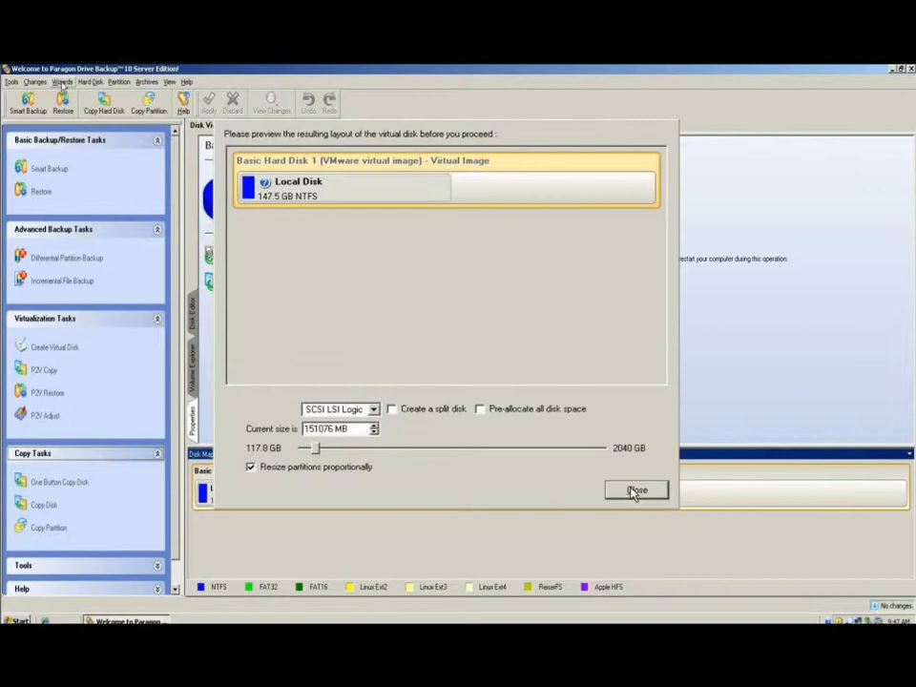
left_click(636, 489)
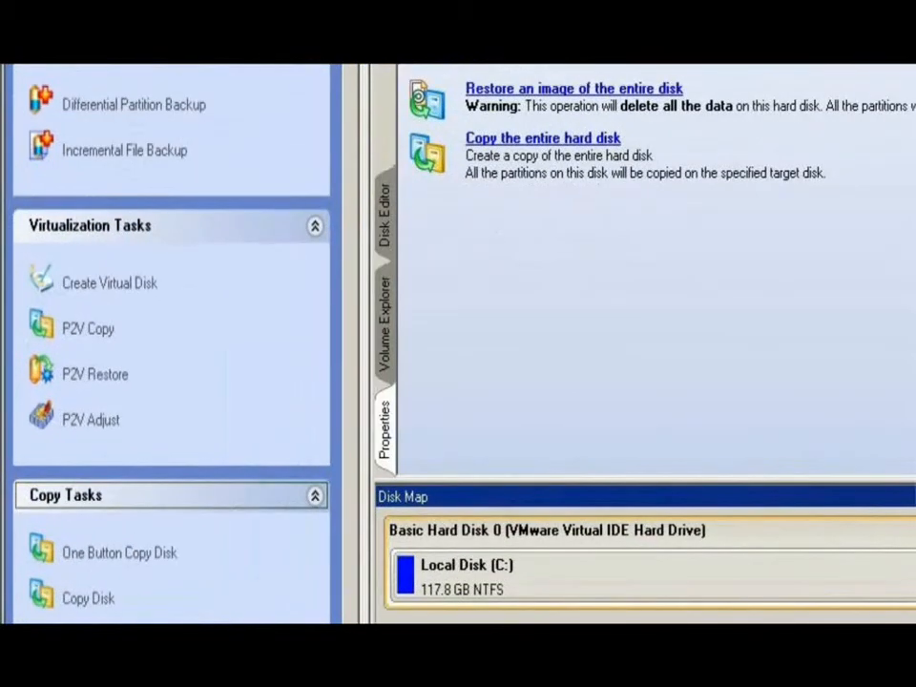
Run P2V Restore using the archived Basic Hard Disk 0 with VMware Workstation as vendor
left_click(95, 373)
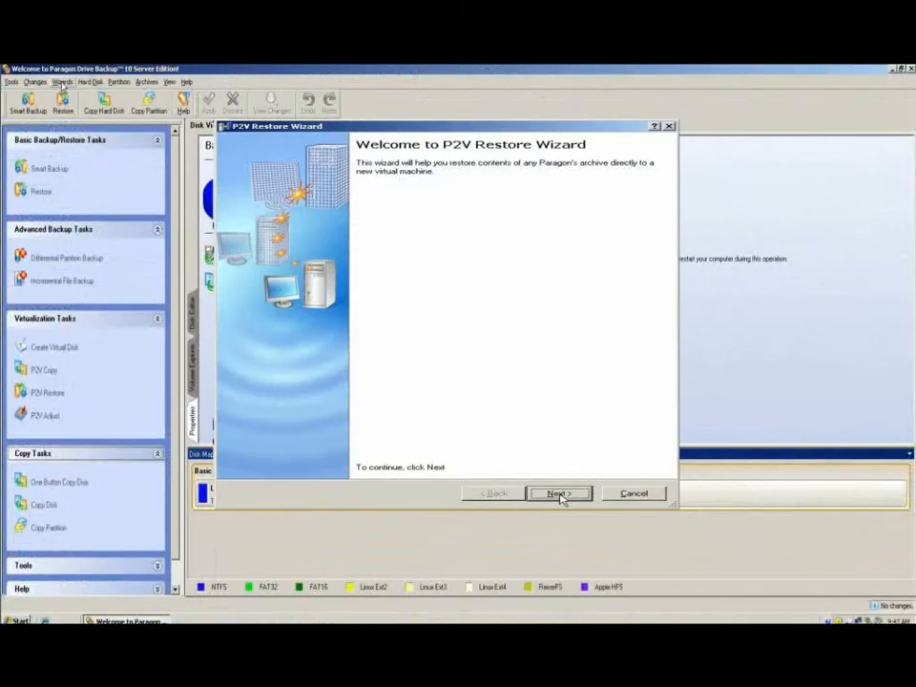
left_click(558, 493)
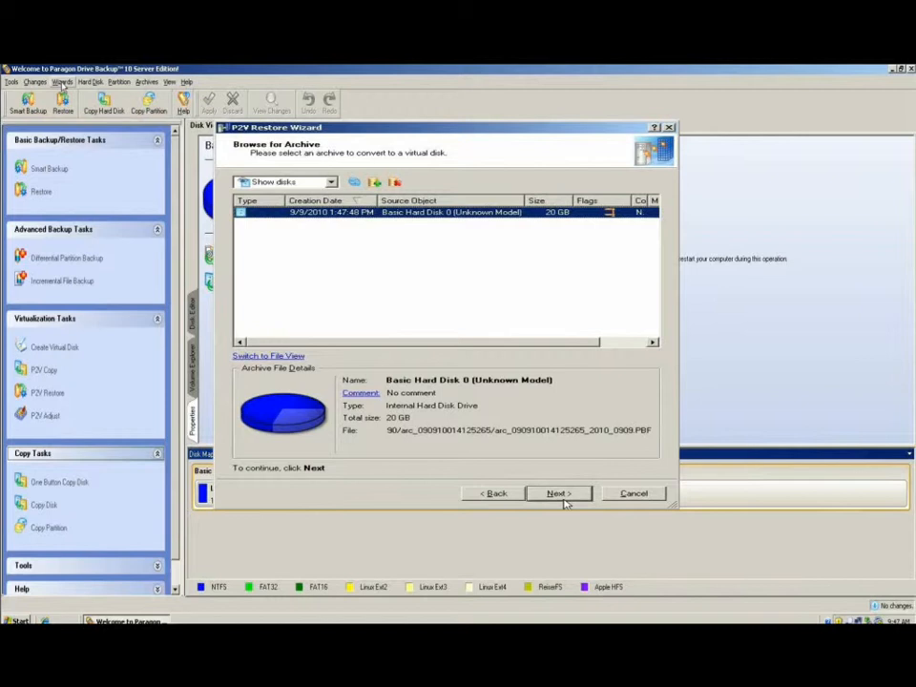
left_click(558, 493)
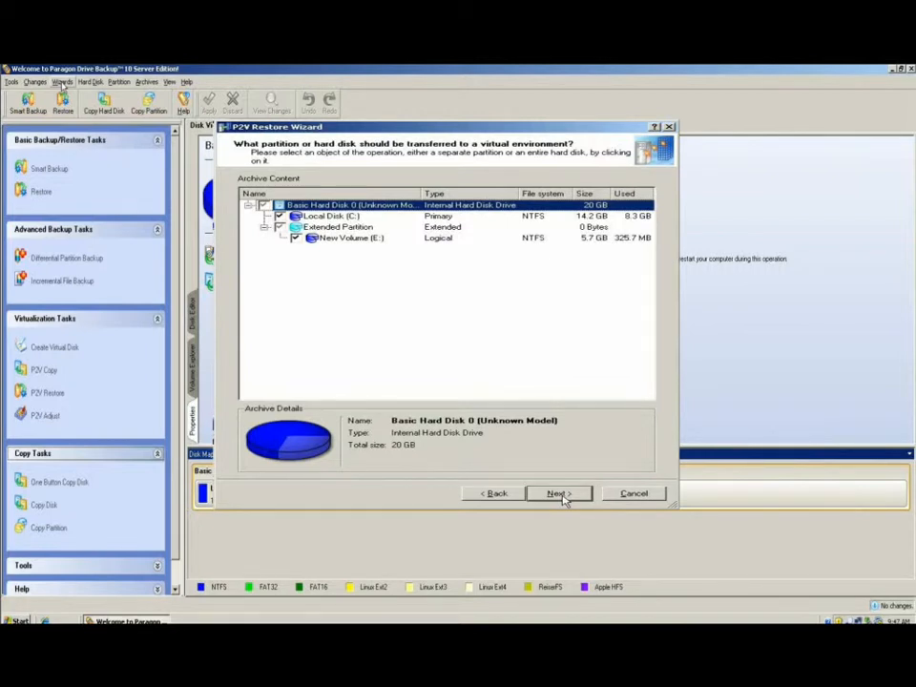
left_click(559, 493)
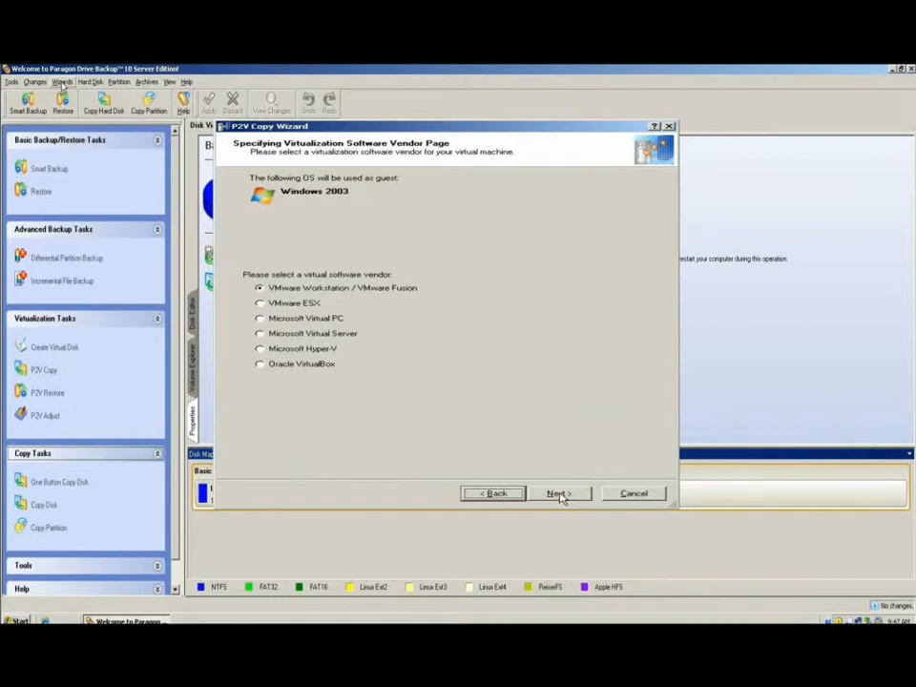
left_click(559, 493)
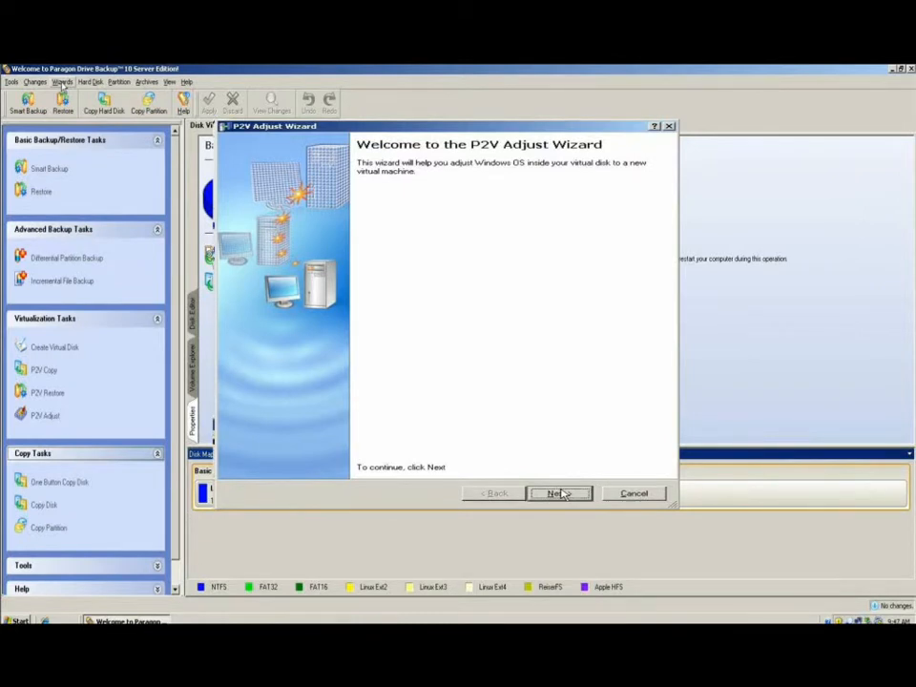
Run P2V Adjust on Windows Server 2008.vmdk with VMware Workstation as vendor
left_click(558, 493)
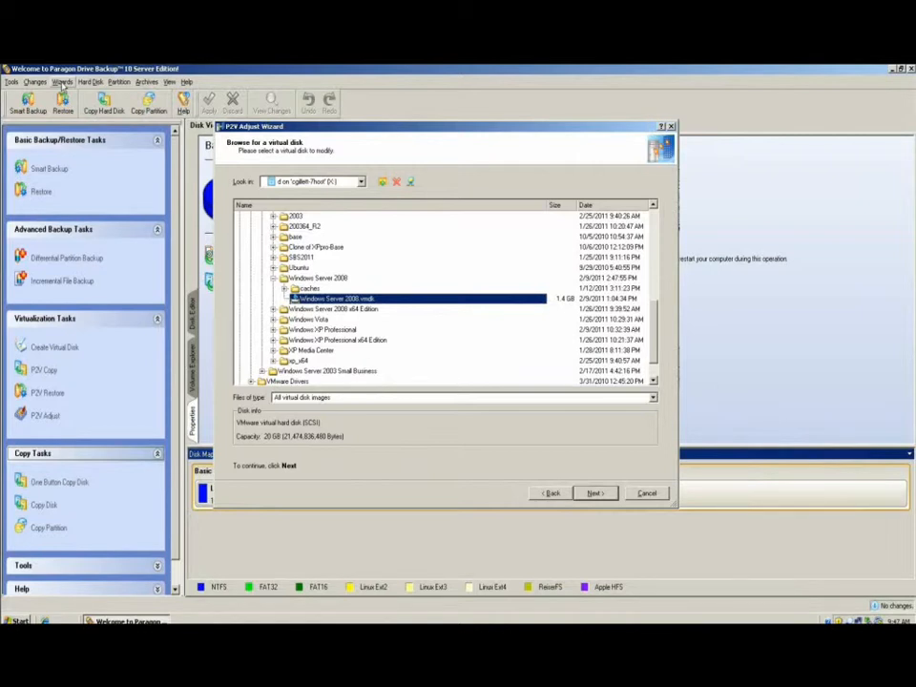
left_click(594, 493)
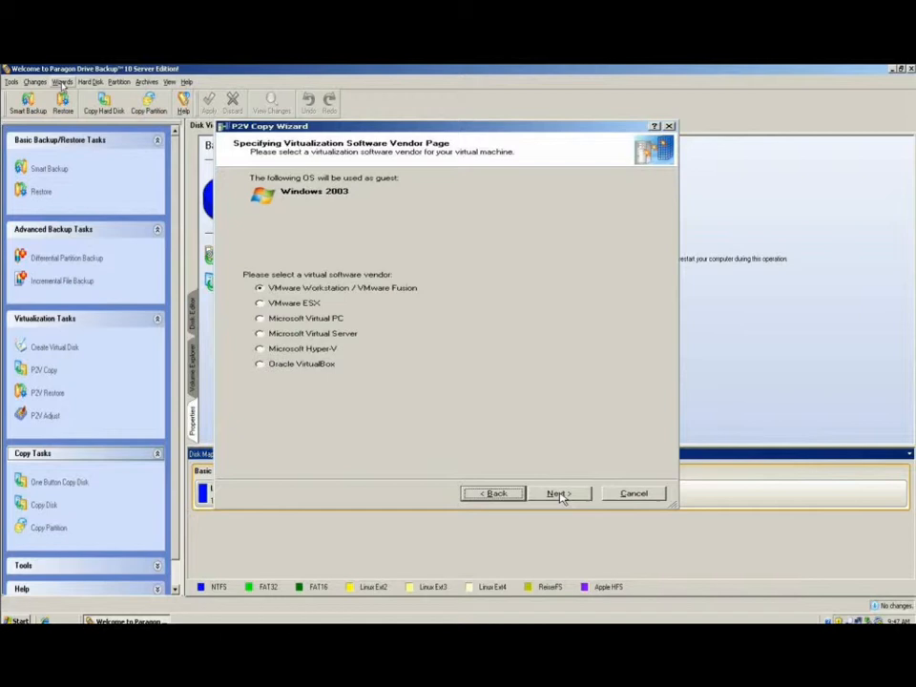
left_click(634, 493)
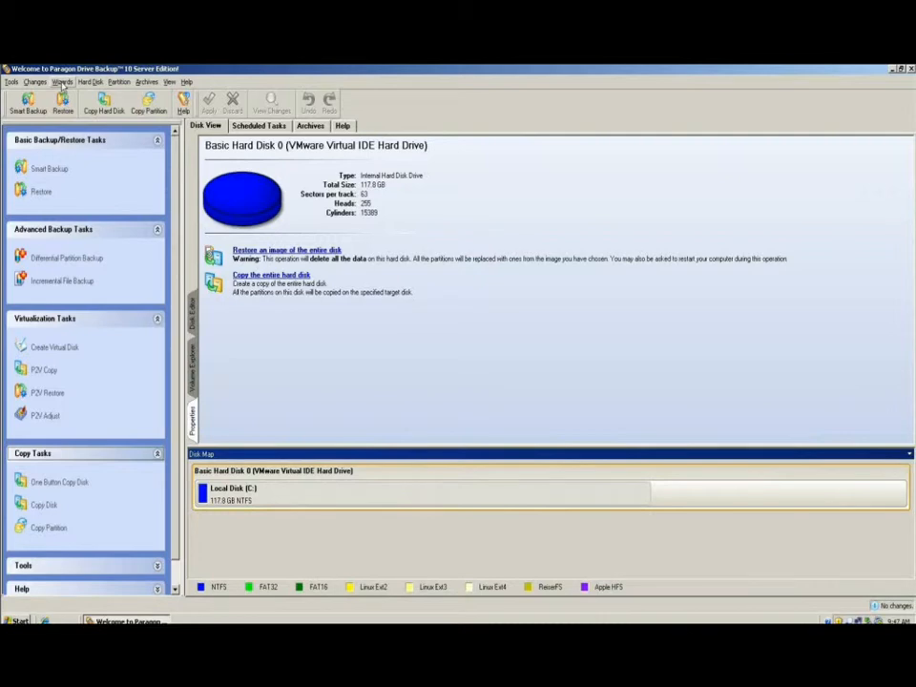
Connect Windows Server 2008.vmdk read-only, connecting automatically at program start
left_click(90, 81)
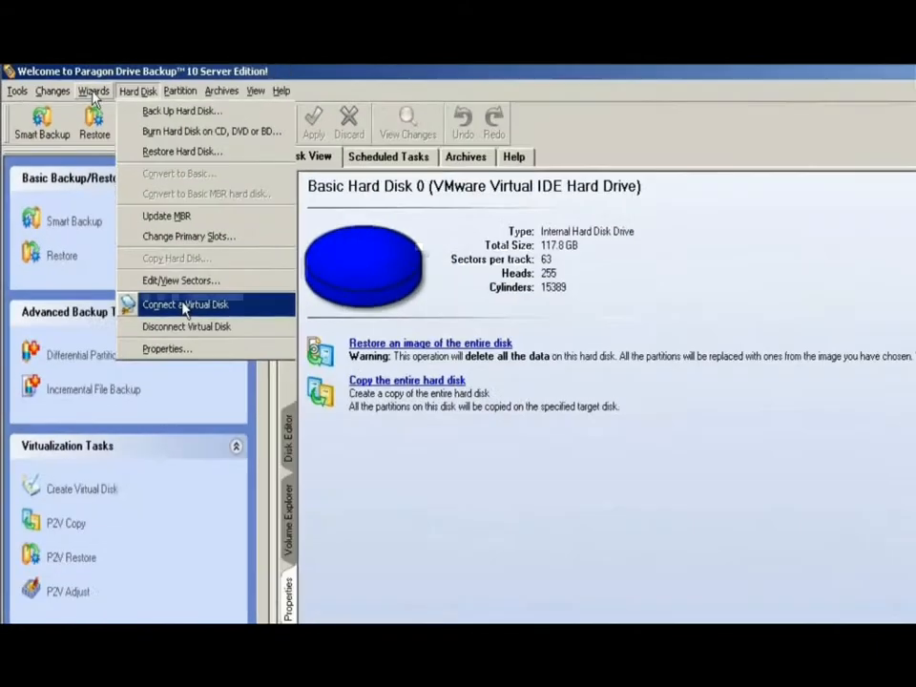
left_click(185, 303)
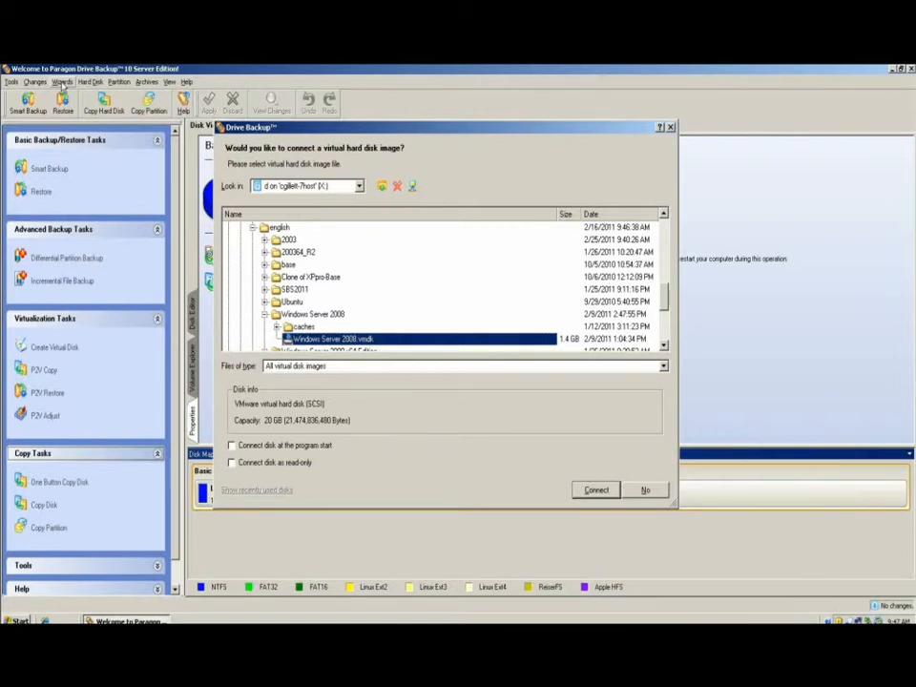
left_click(232, 445)
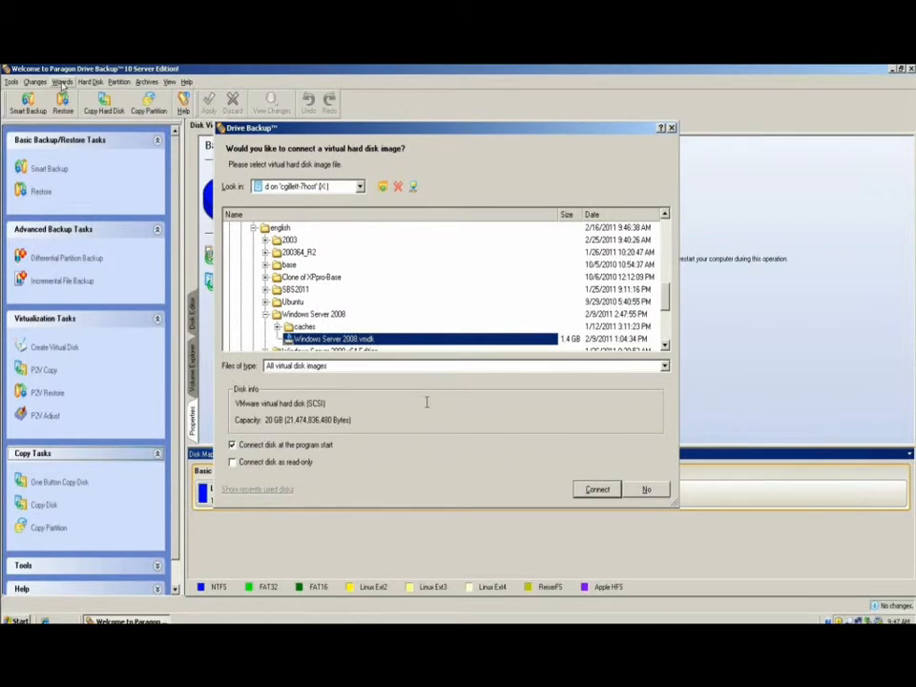
left_click(232, 462)
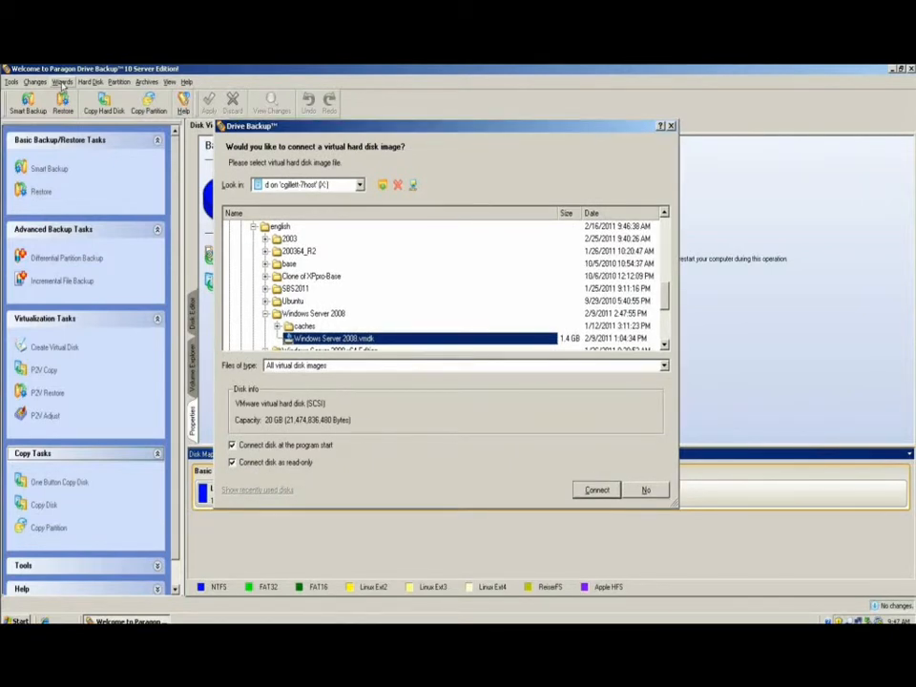
left_click(596, 489)
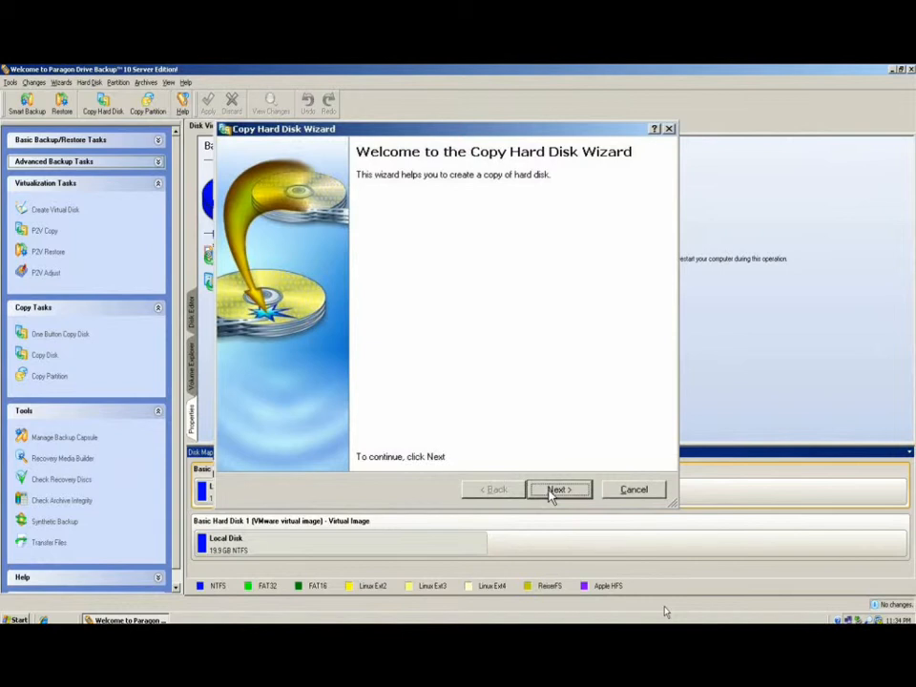
Choose Basic Hard Disk 1 as copy source and Basic Hard Disk 0 as target
left_click(558, 489)
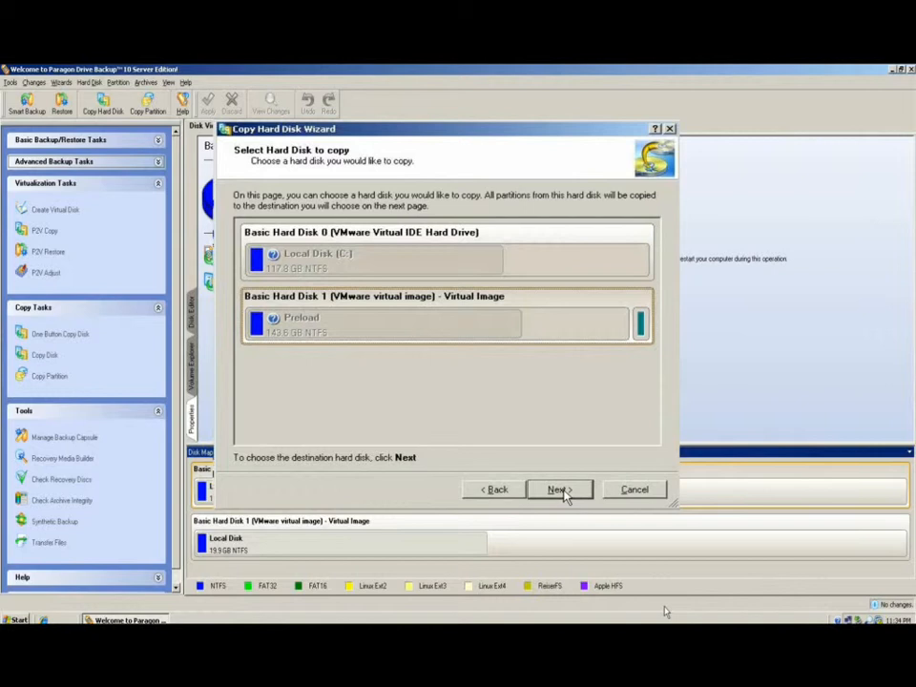
left_click(557, 489)
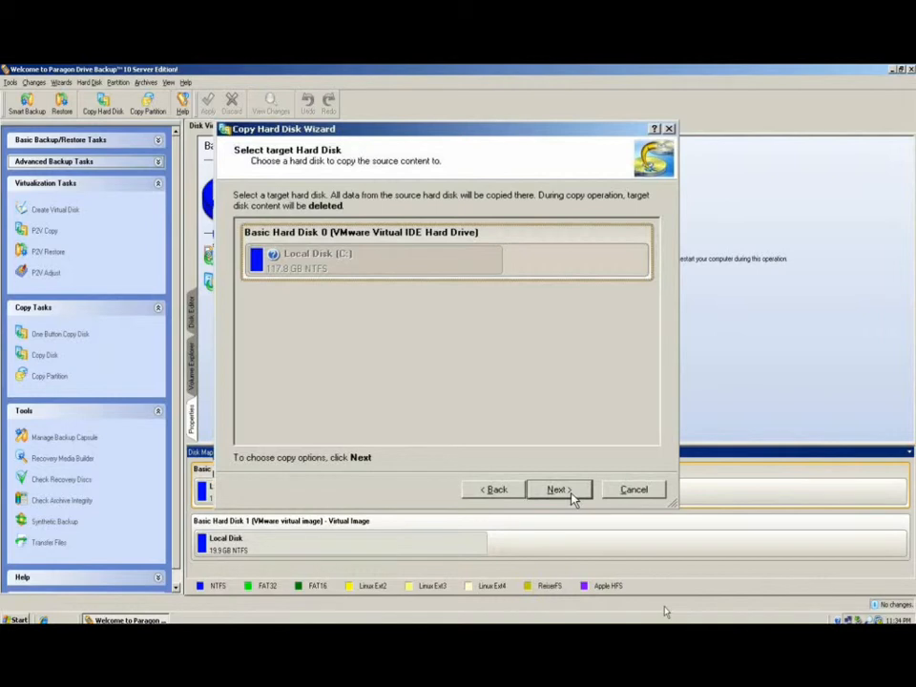
left_click(556, 489)
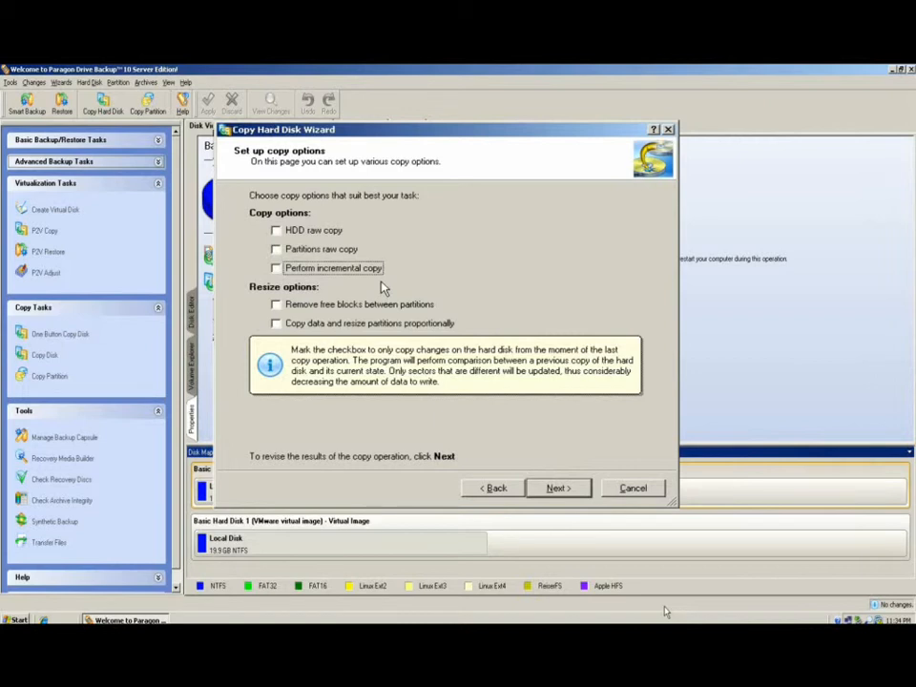
Enable removing free blocks between partitions and proportional partition resizing for the copy
left_click(275, 302)
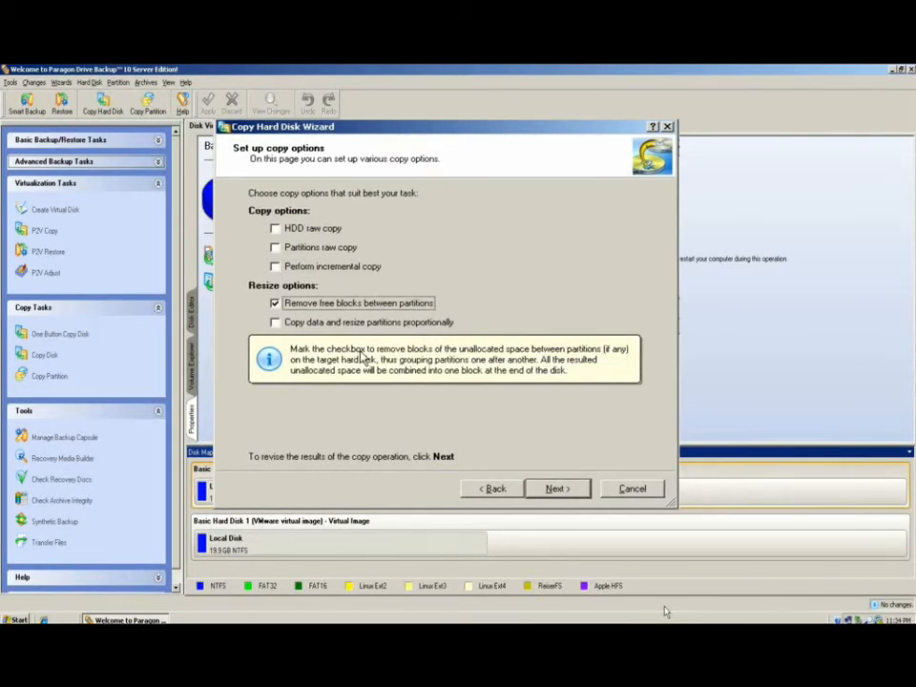
left_click(276, 323)
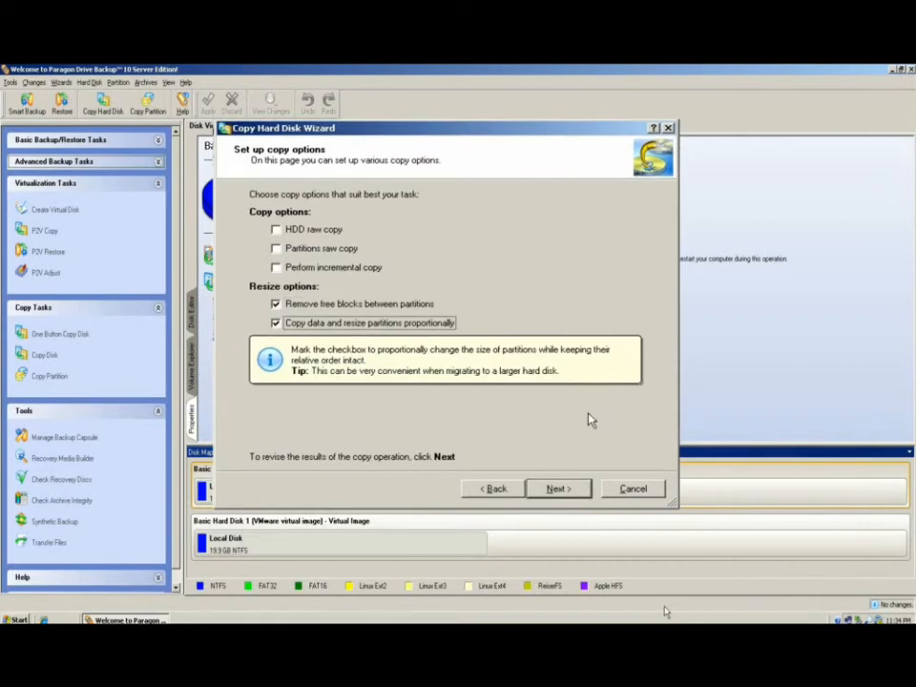